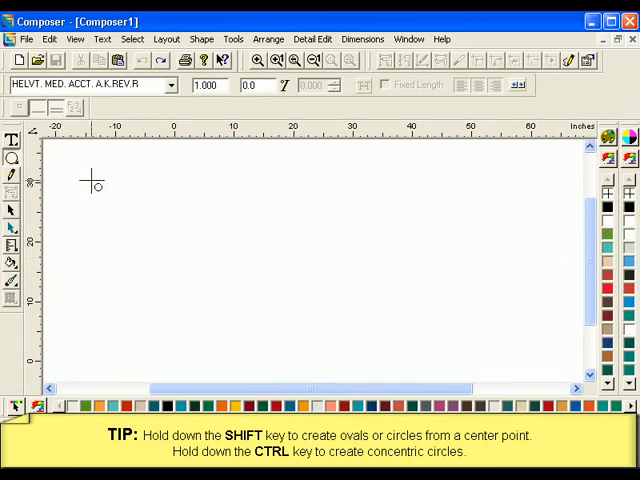
# Draw two tall ovals and a circle side by side with the ellipse tool
pyautogui.moveTo(92, 180); pyautogui.dragTo(128, 232)
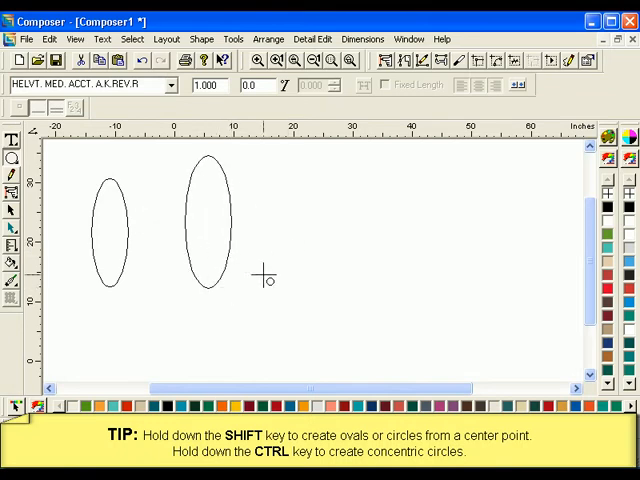
pyautogui.moveTo(264, 278); pyautogui.dragTo(400, 216)
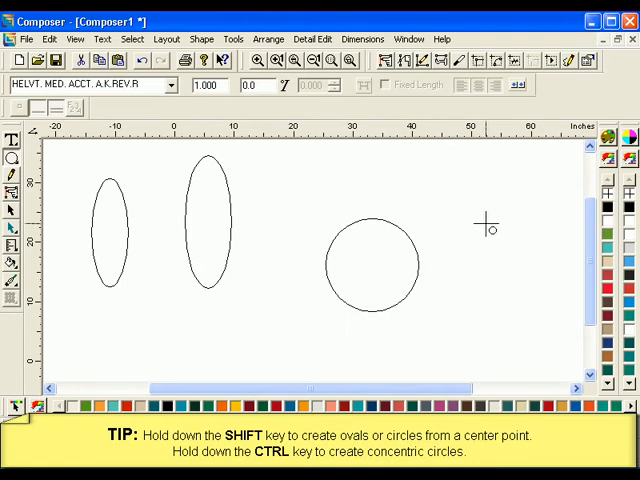
pyautogui.moveTo(488, 226); pyautogui.dragTo(528, 280)
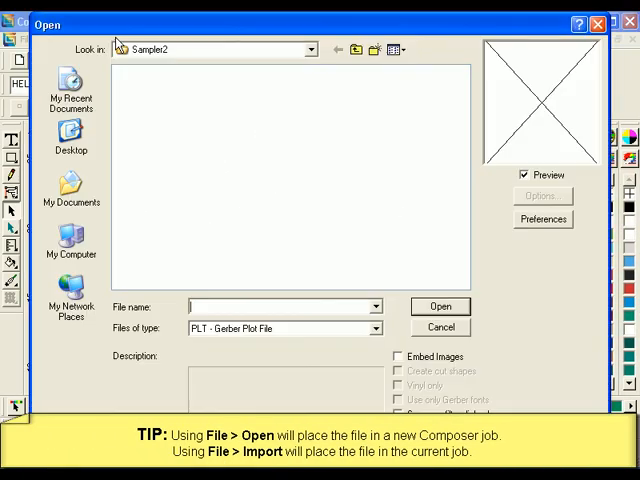
# Open the EXPLOR_2 (HamptonU) file as a new job with All Files listed
pyautogui.click(376, 328)
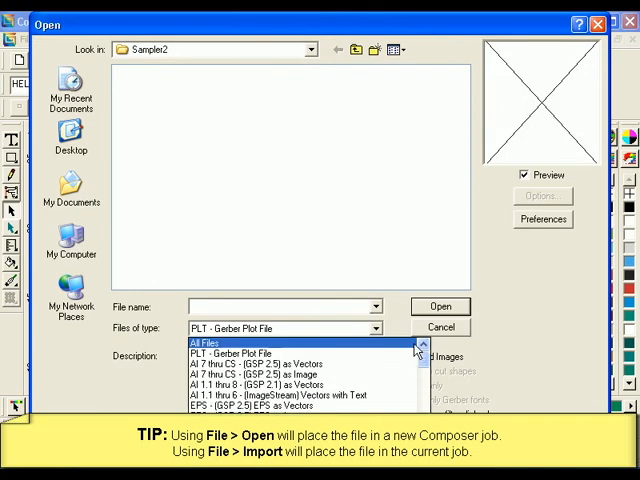
pyautogui.click(216, 344)
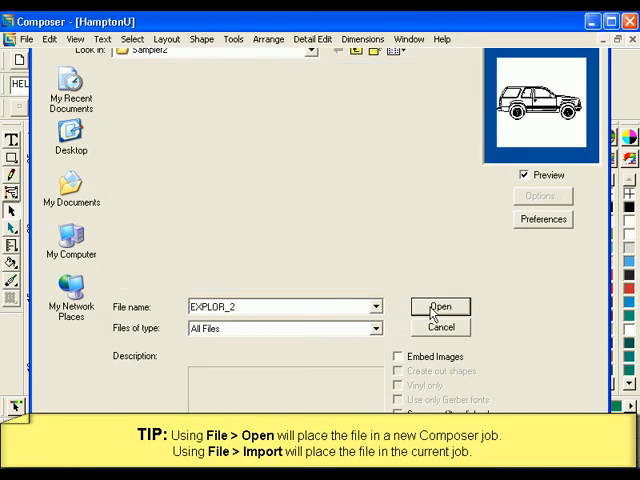
pyautogui.click(440, 306)
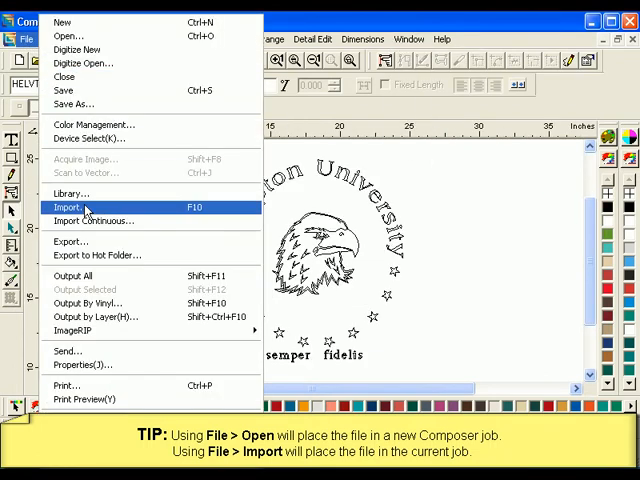
# Import a shape file from the Sample2 folder into the HamptonU job
pyautogui.click(70, 208)
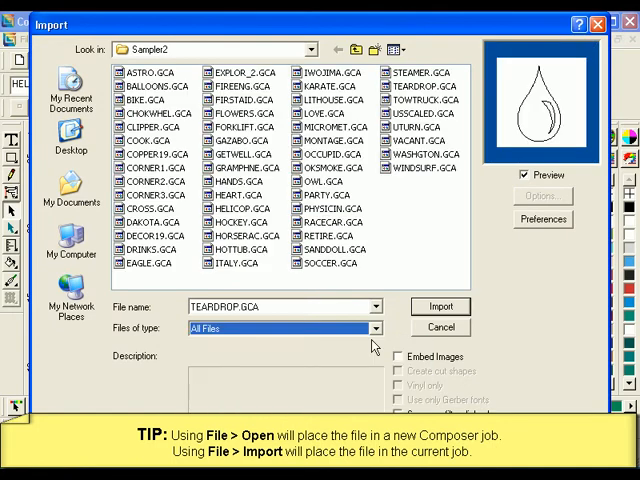
pyautogui.click(440, 306)
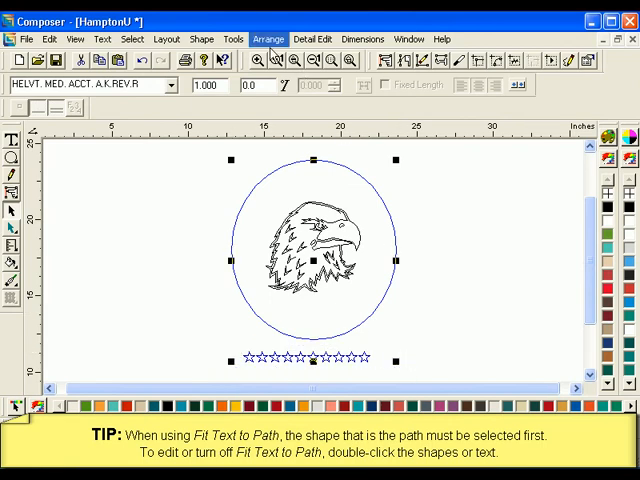
# Fit the selected row of stars onto the circle via Tools > Fit Text to Path
pyautogui.click(232, 38)
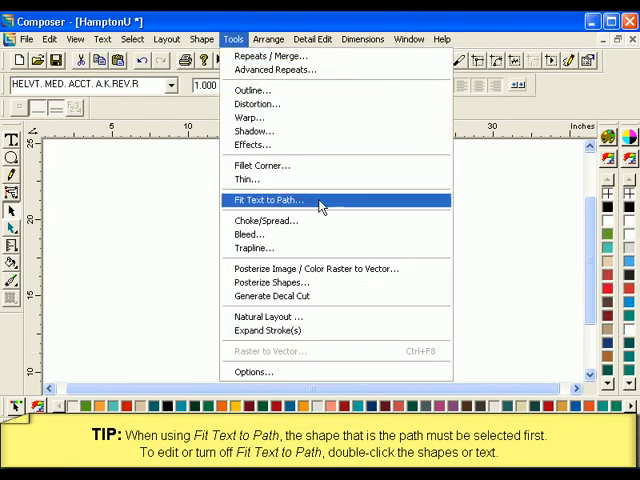
pyautogui.click(264, 200)
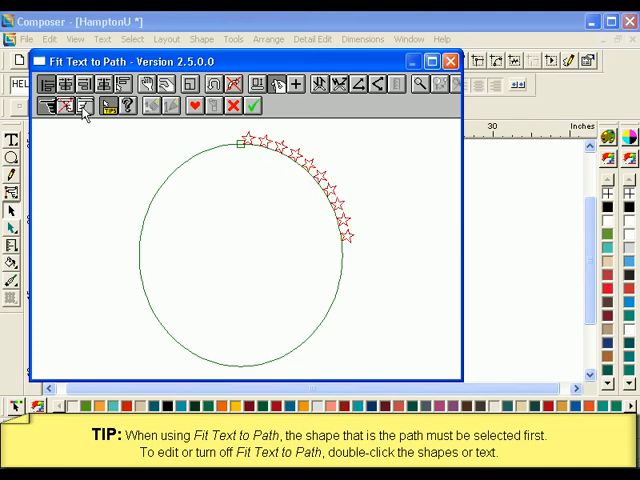